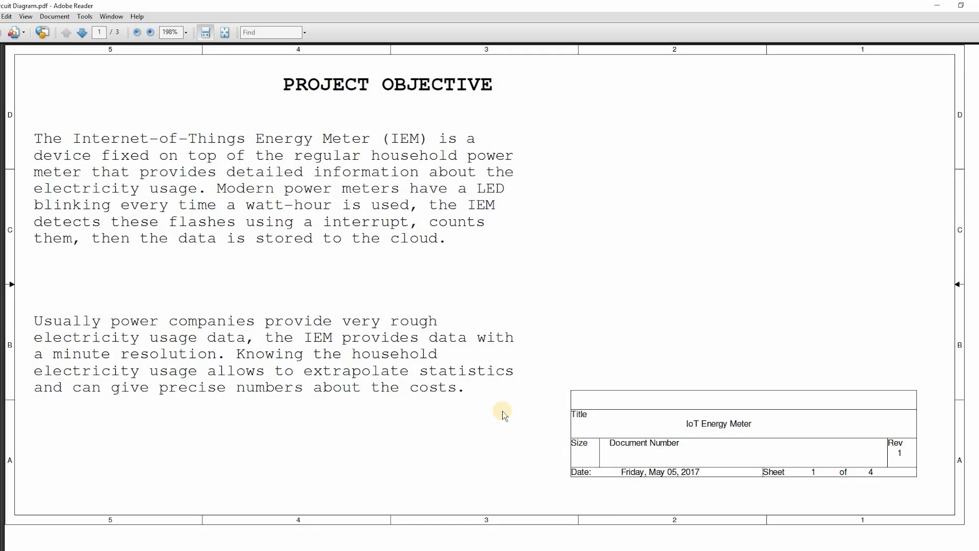
# Advance from the Project Objective page to page 2, the functional block diagram.
pyautogui.click(81, 31)
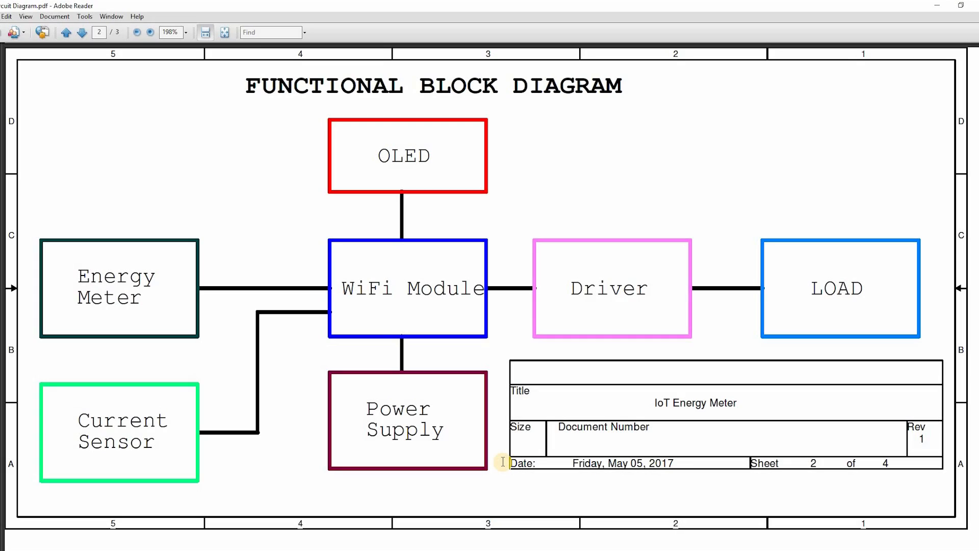
# Highlight a block label on the diagram, then advance to the page 3 schematic.
pyautogui.doubleClick(443, 289)
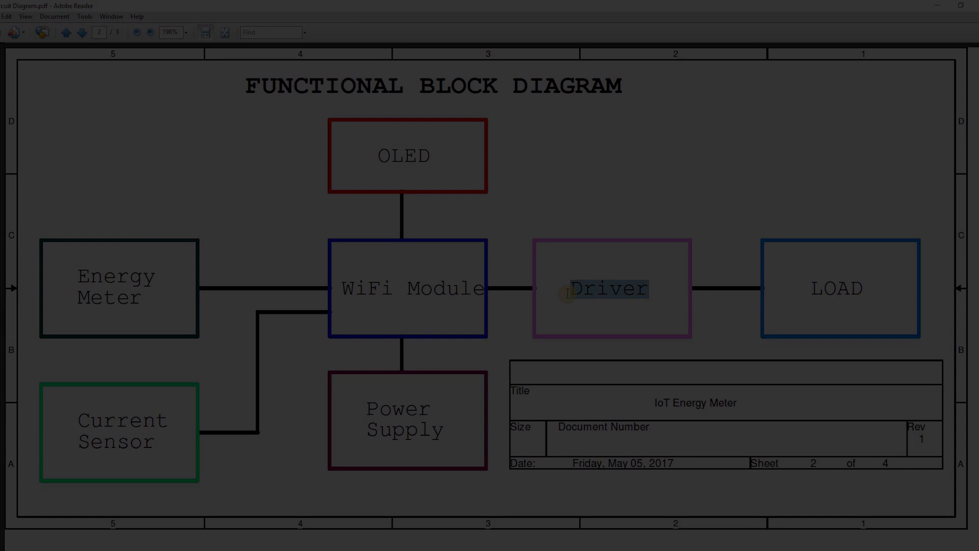
pyautogui.click(81, 32)
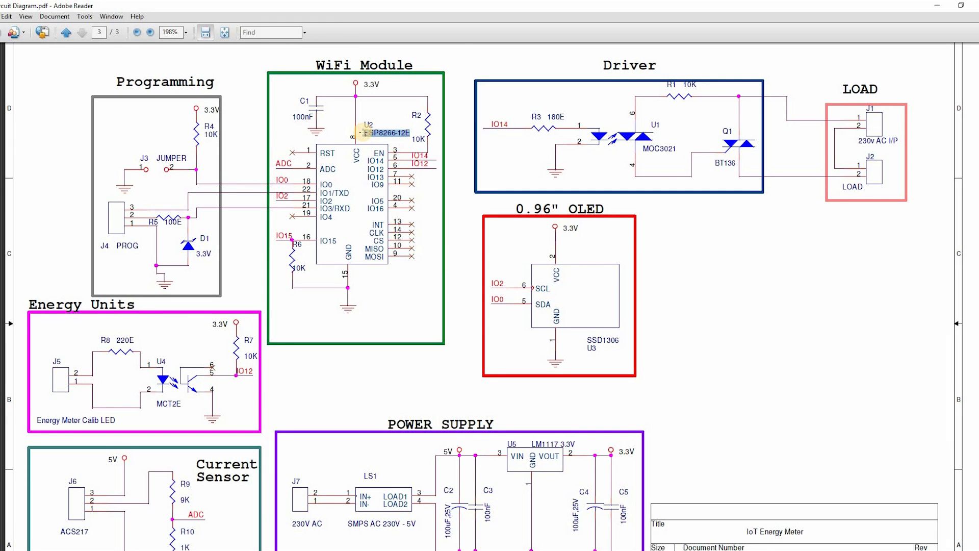
pyautogui.moveTo(361, 83)
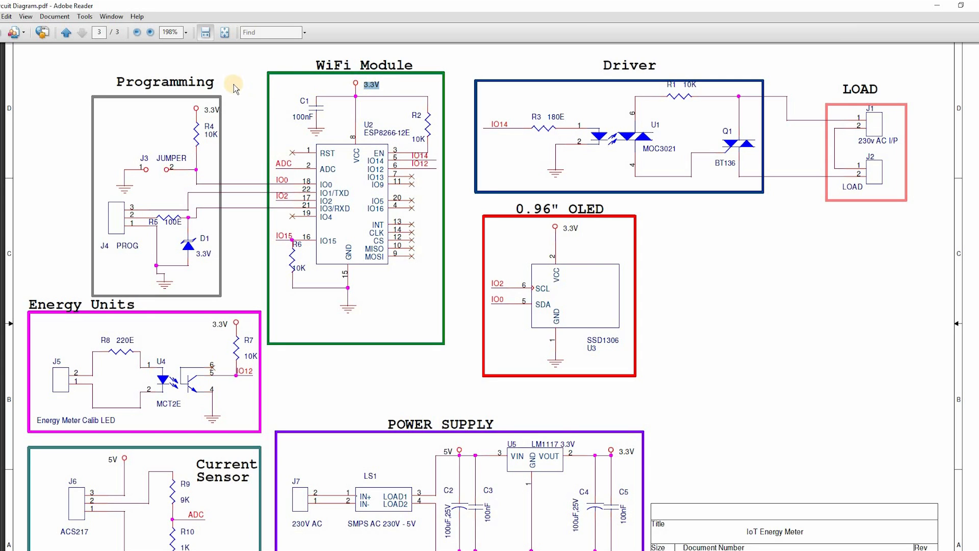
pyautogui.doubleClick(165, 81)
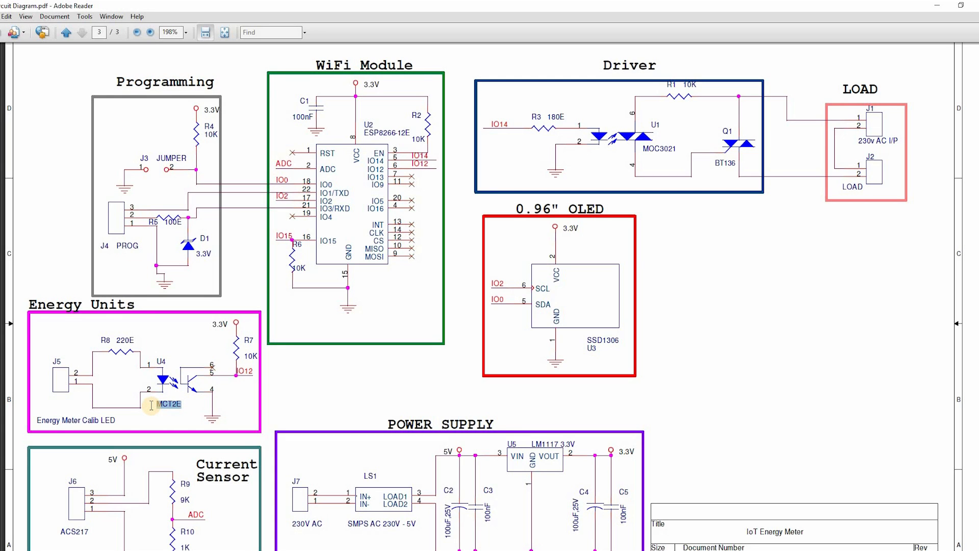
pyautogui.scroll(-3)
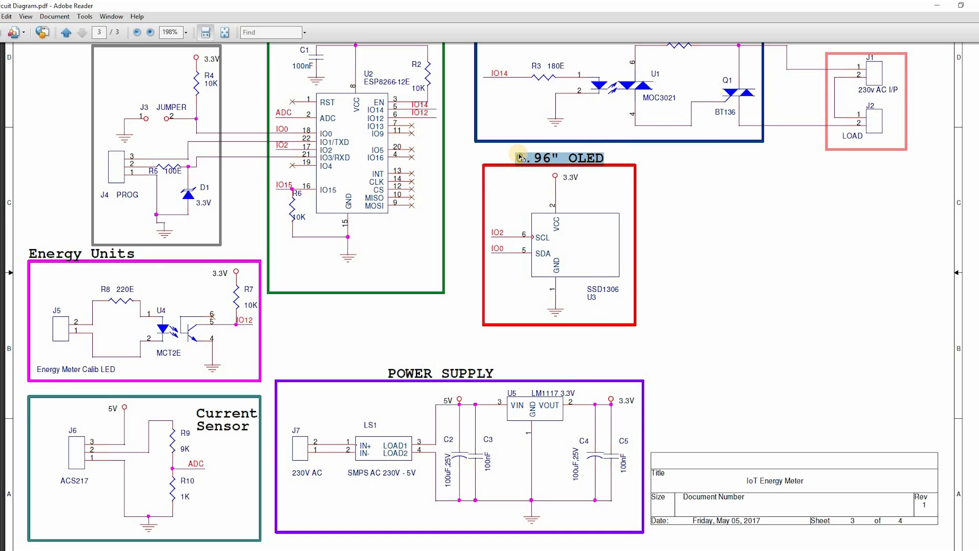
pyautogui.moveTo(620, 155)
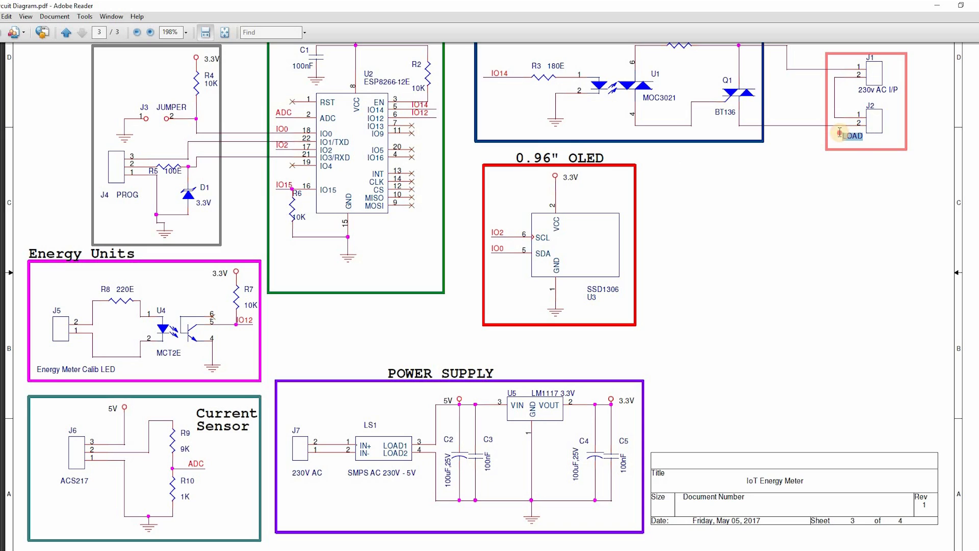
pyautogui.moveTo(716, 114)
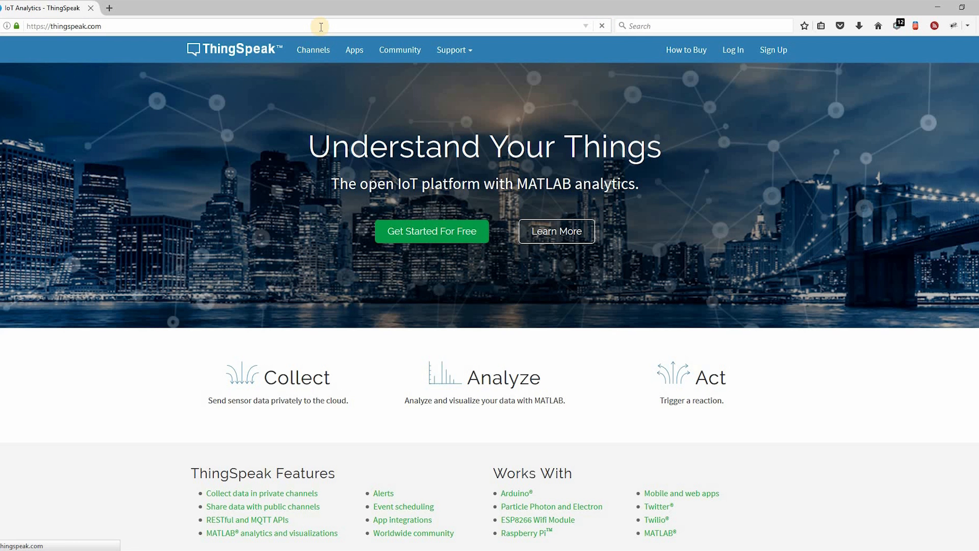
pyautogui.click(772, 50)
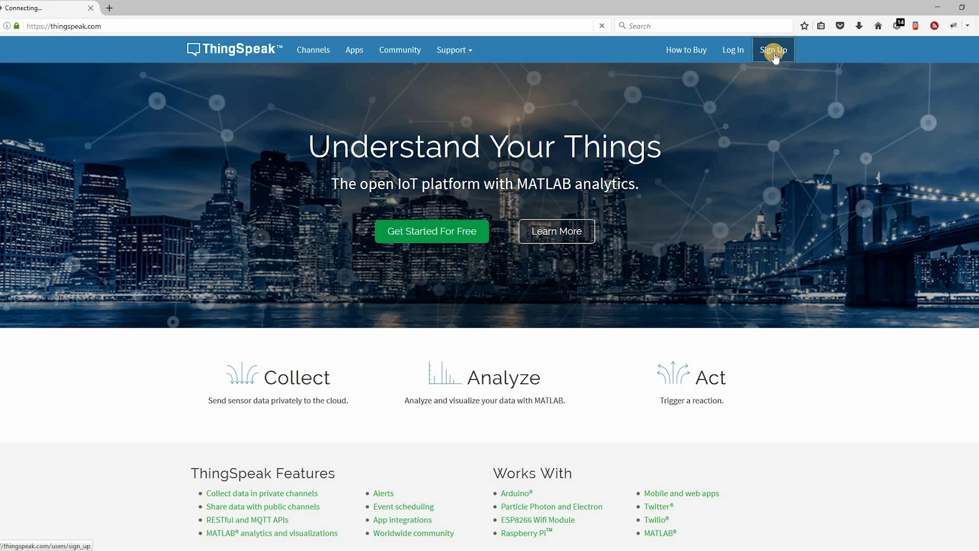
pyautogui.click(773, 50)
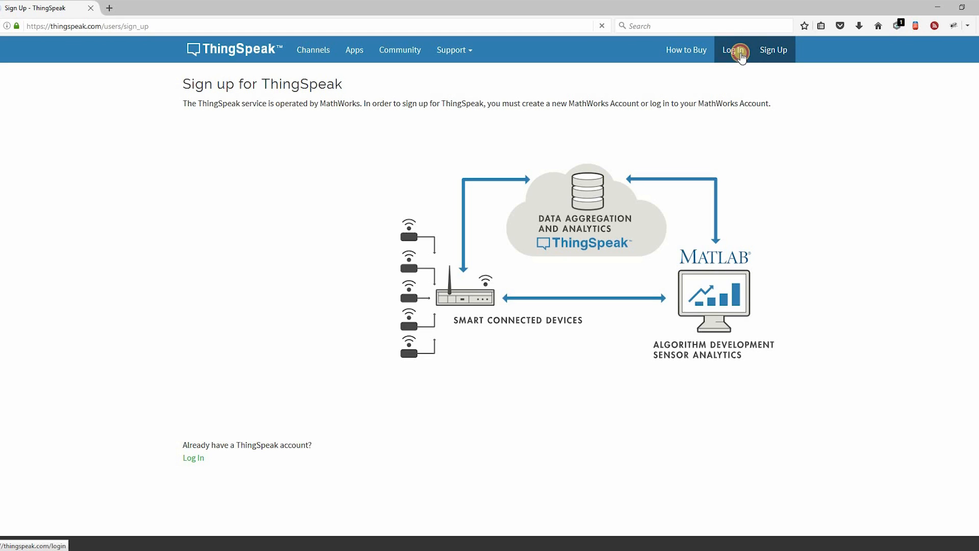
pyautogui.click(732, 50)
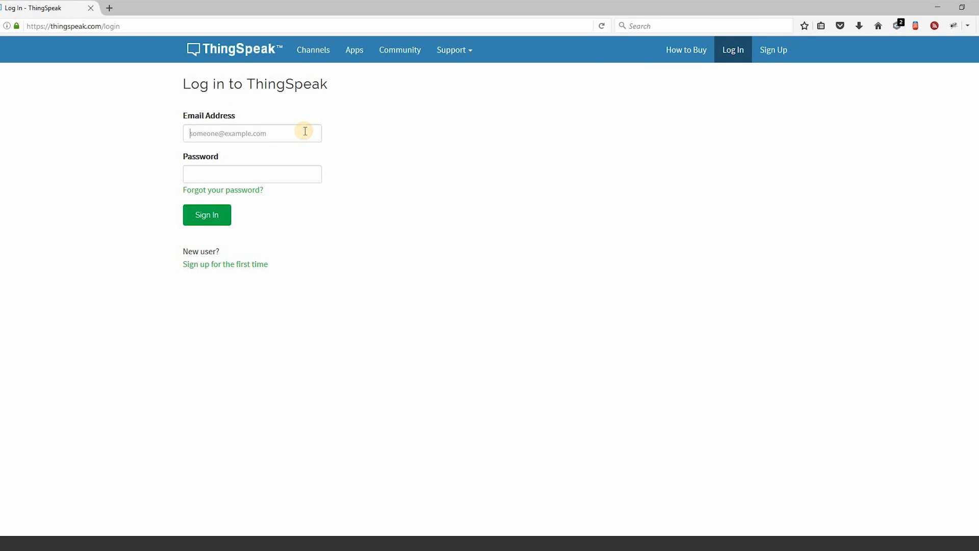
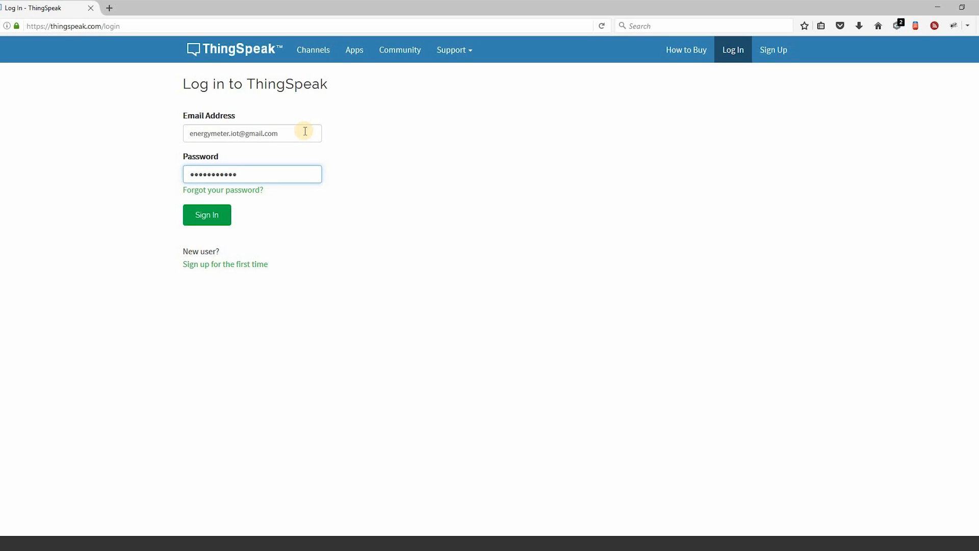
# Name the channel 'Energy Meter' with description 'IoT Base' and fields 'Units' and 'Theft'.
pyautogui.click(207, 215)
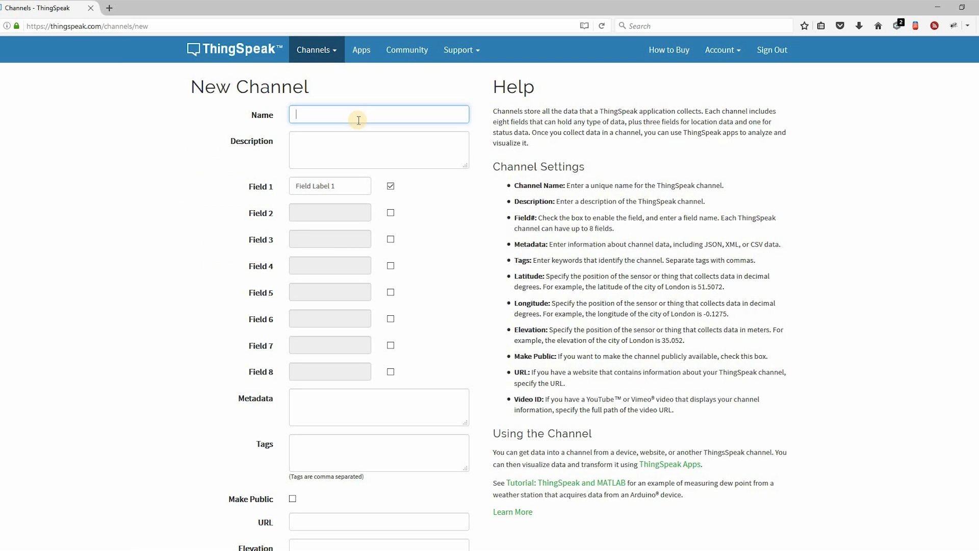
pyautogui.write('Energy Meter')
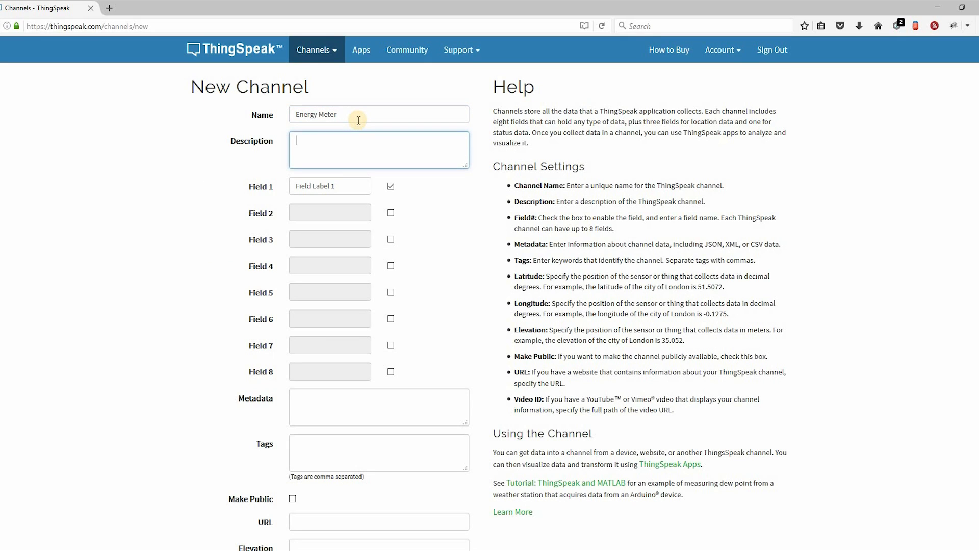
pyautogui.write('IoT Based Energy Meter')
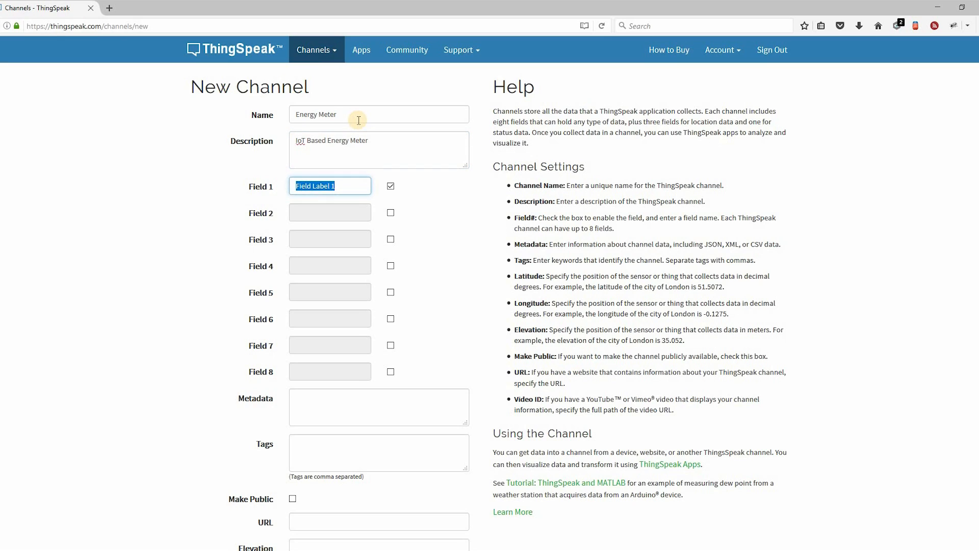
pyautogui.write('Units')
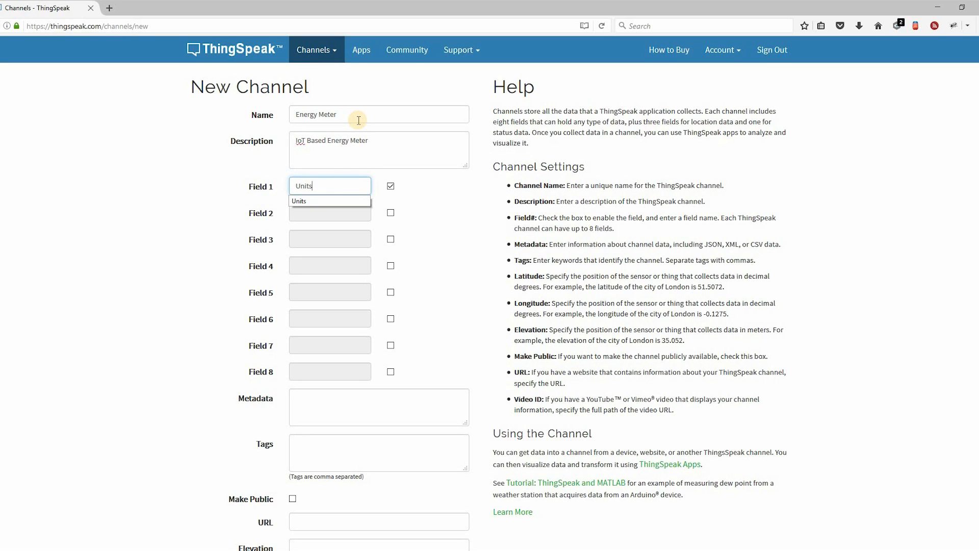
pyautogui.click(329, 211)
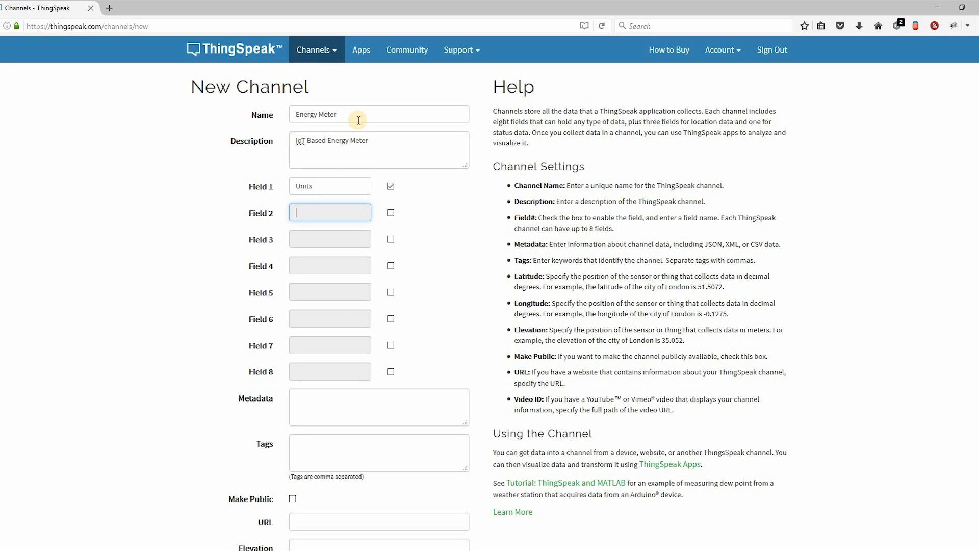
pyautogui.write('Theft')
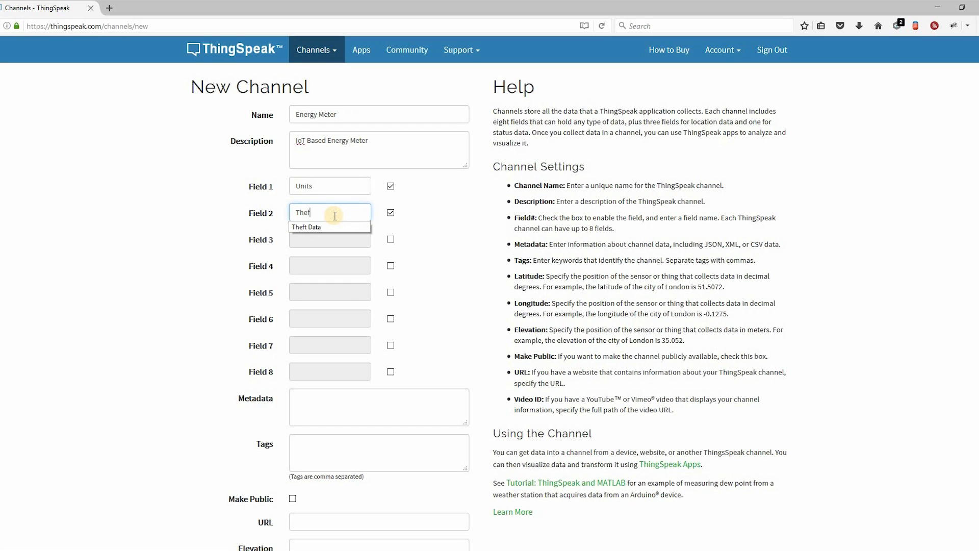
# Open the channel's API Keys and select the write API key for copying.
pyautogui.scroll(-3)
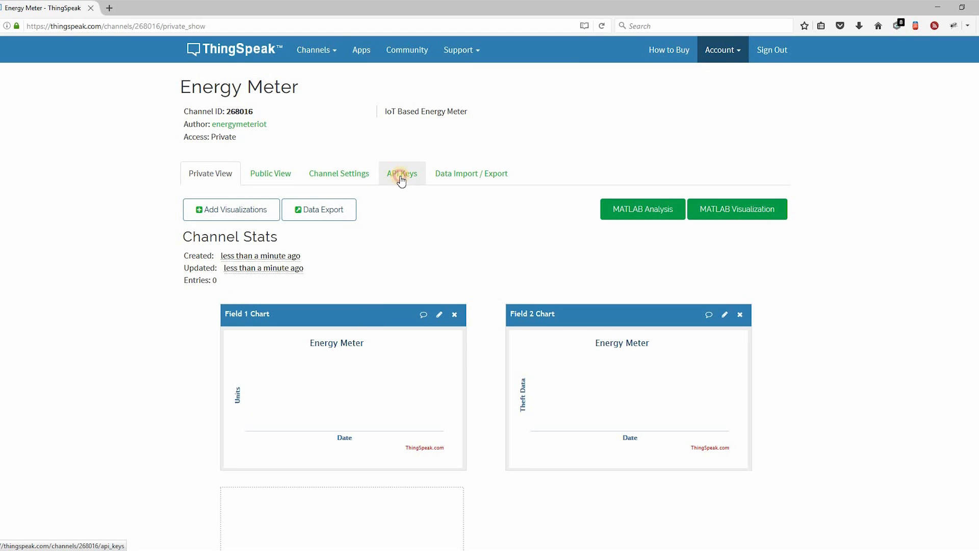
pyautogui.click(402, 172)
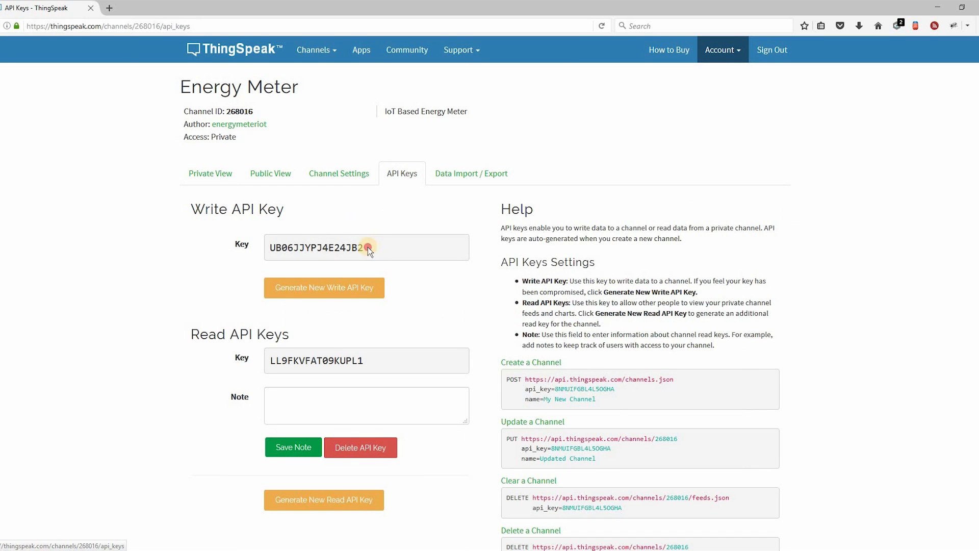
pyautogui.tripleClick(318, 247)
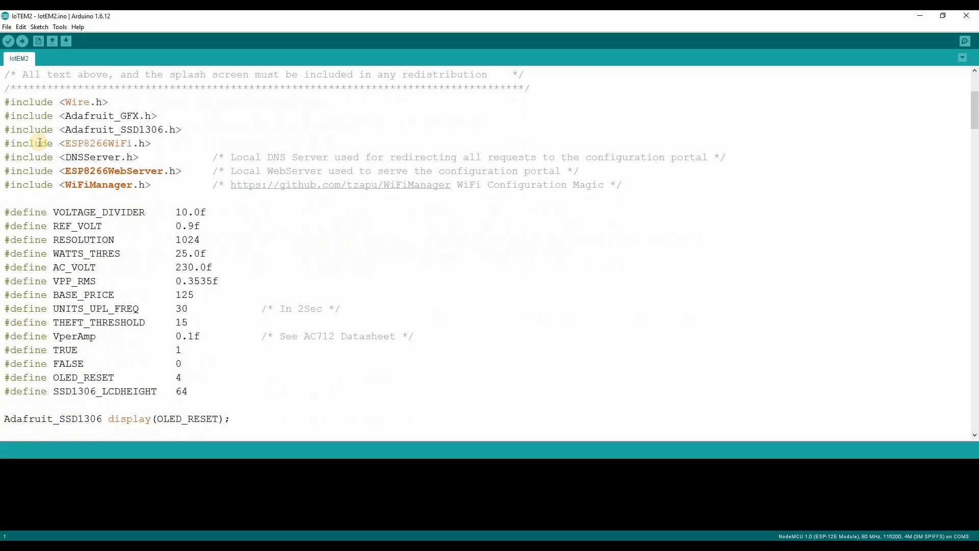
pyautogui.scroll(-3)
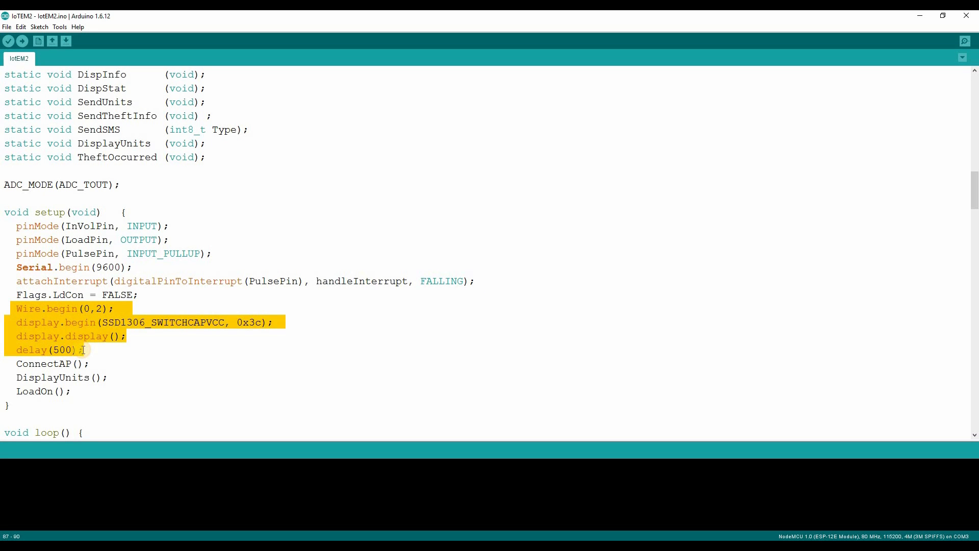
pyautogui.click(56, 363)
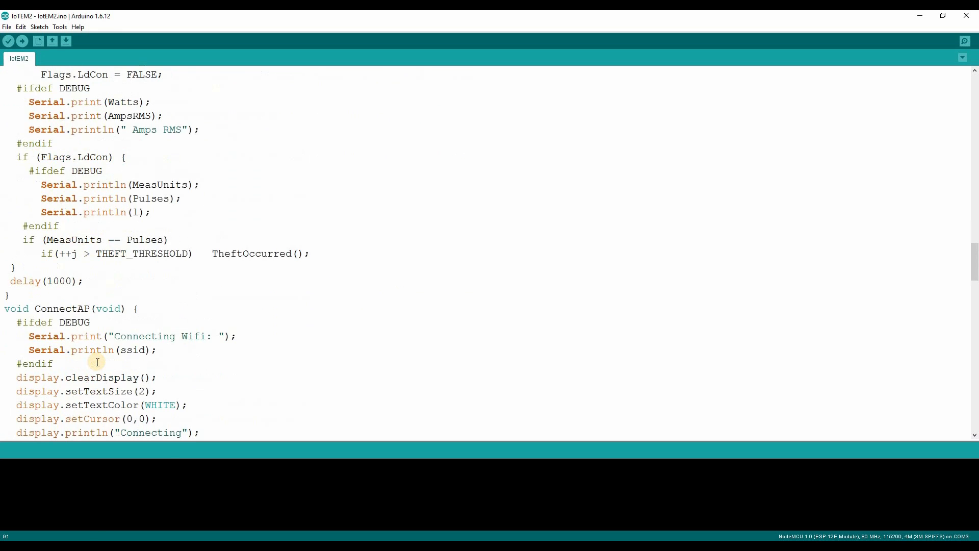
pyautogui.scroll(-3)
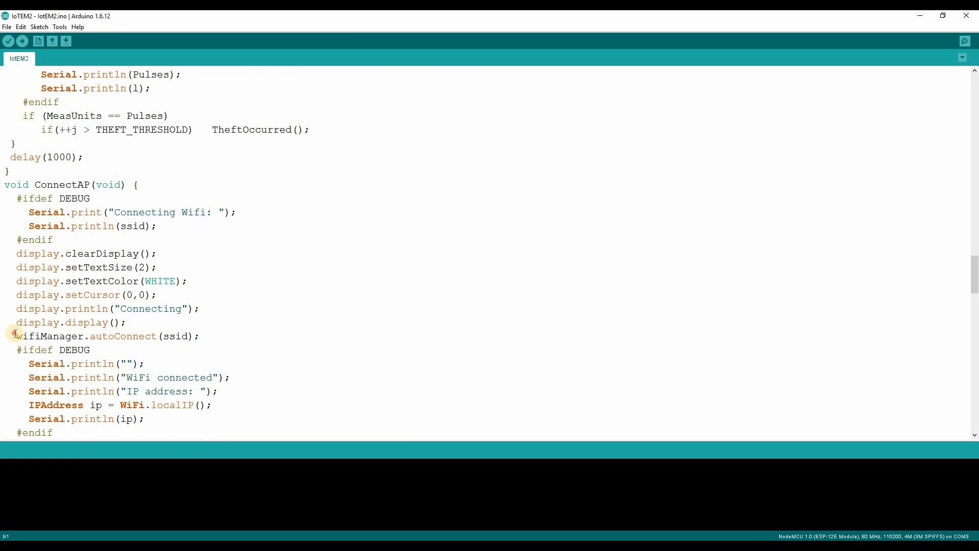
pyautogui.tripleClick(93, 336)
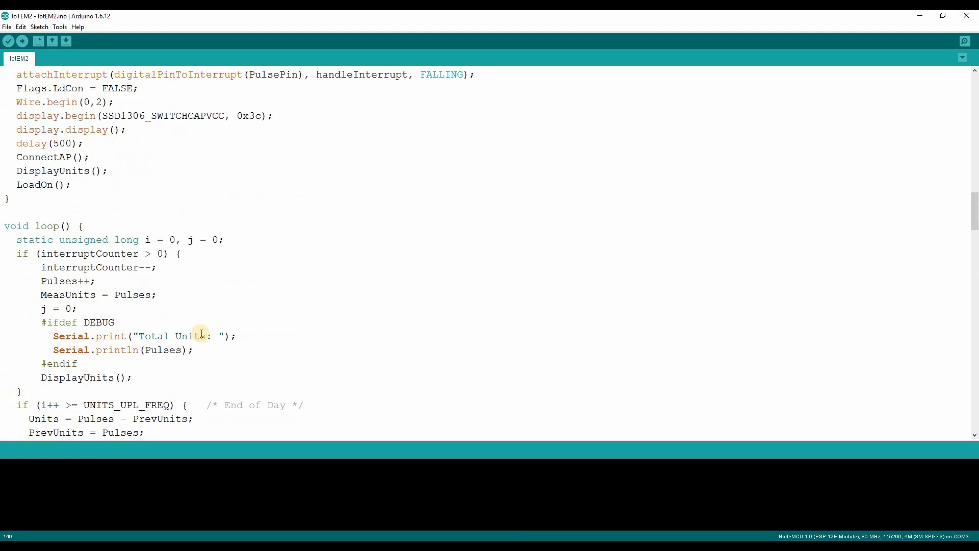
pyautogui.doubleClick(36, 184)
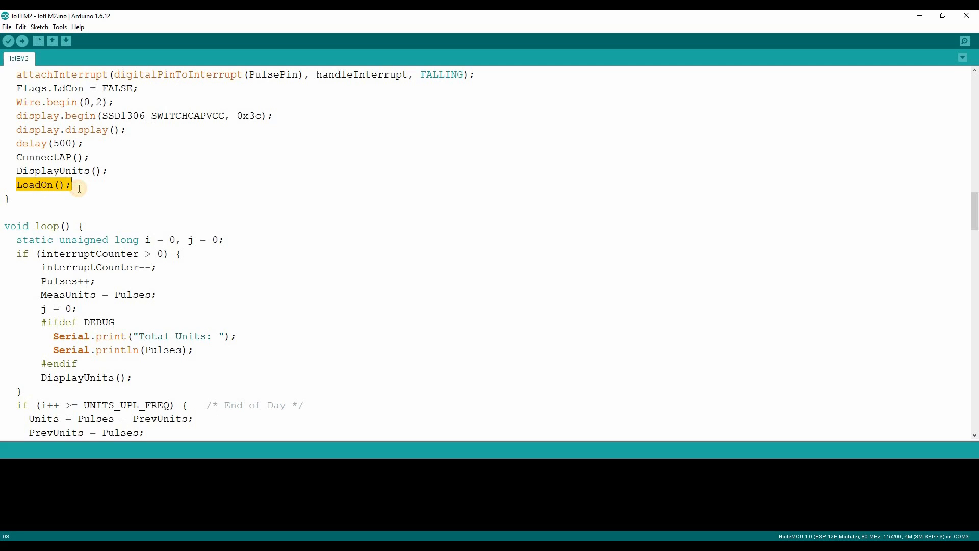
pyautogui.click(41, 321)
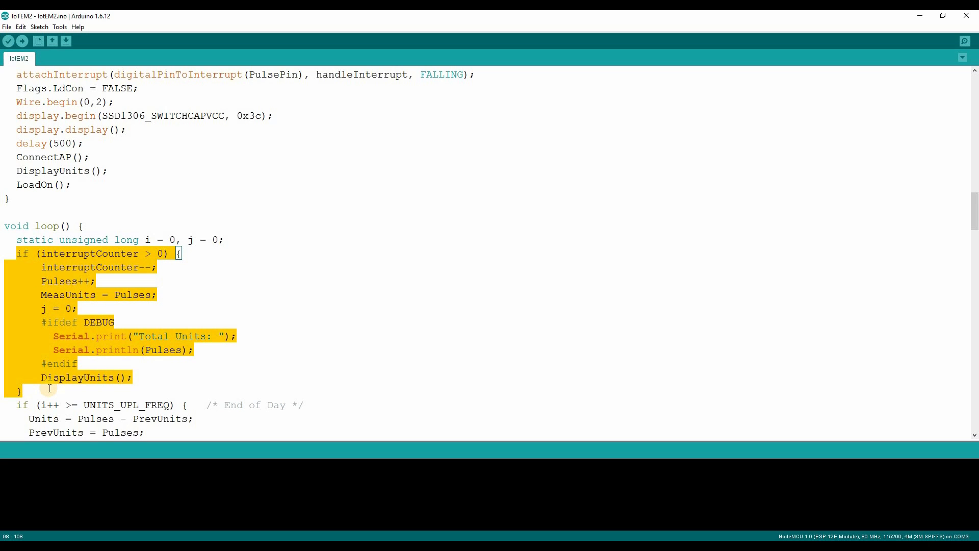
pyautogui.scroll(-3)
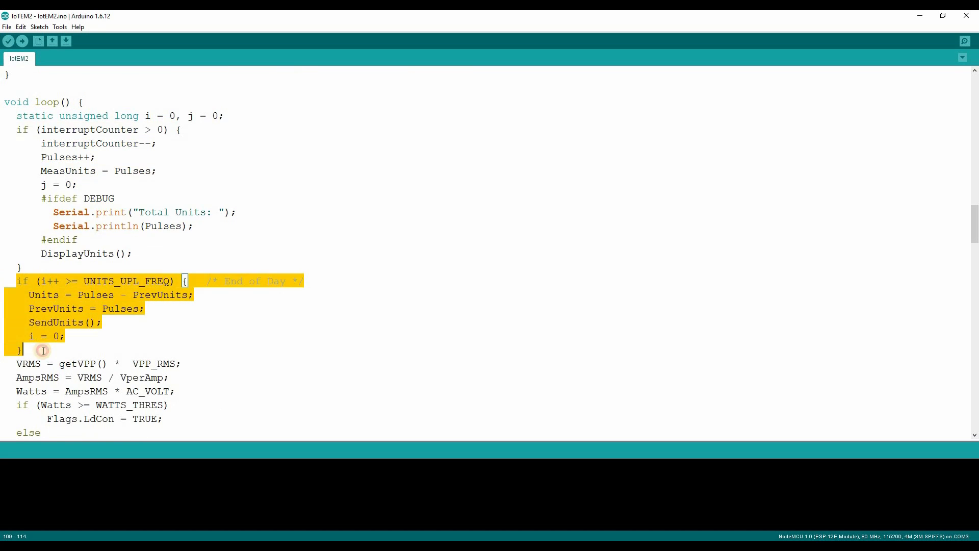
pyautogui.scroll(-3)
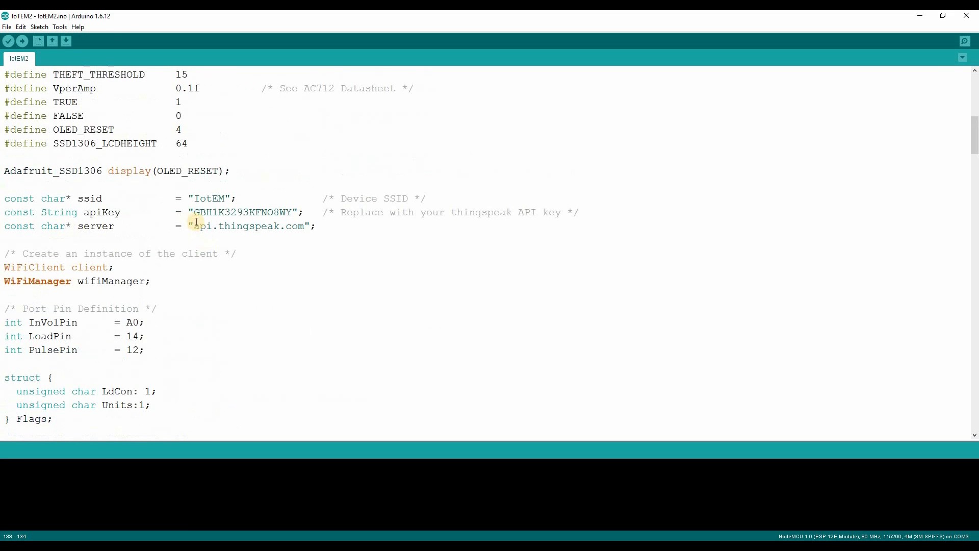
pyautogui.doubleClick(240, 212)
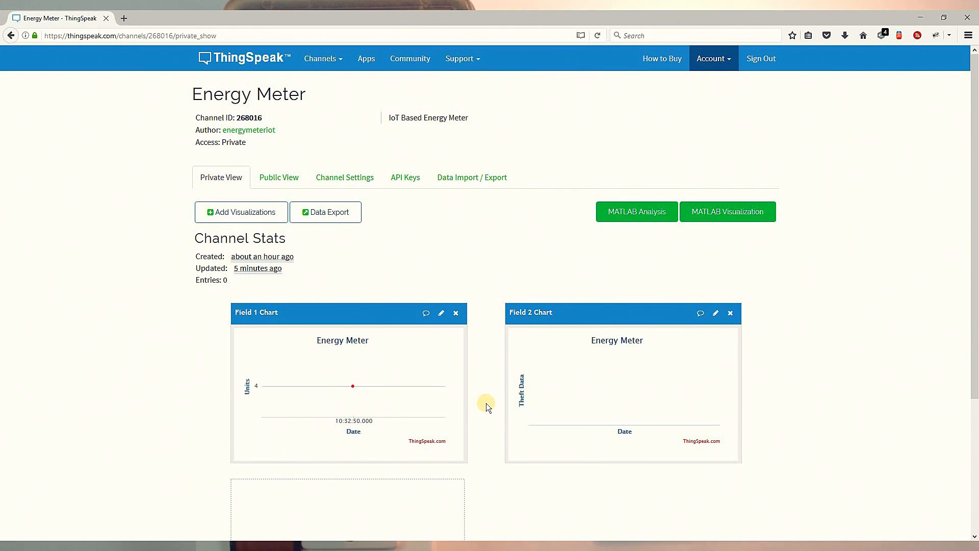
pyautogui.moveTo(420, 401)
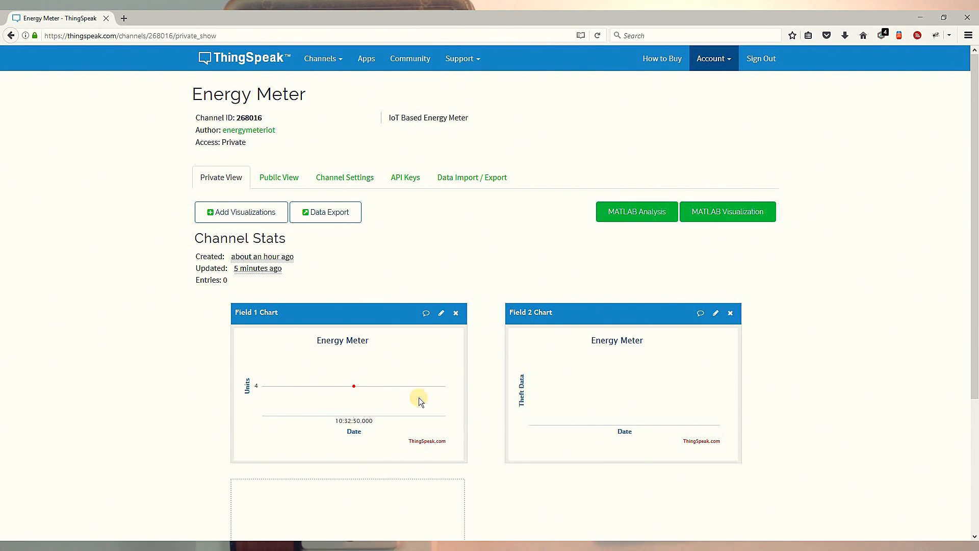
pyautogui.moveTo(355, 387)
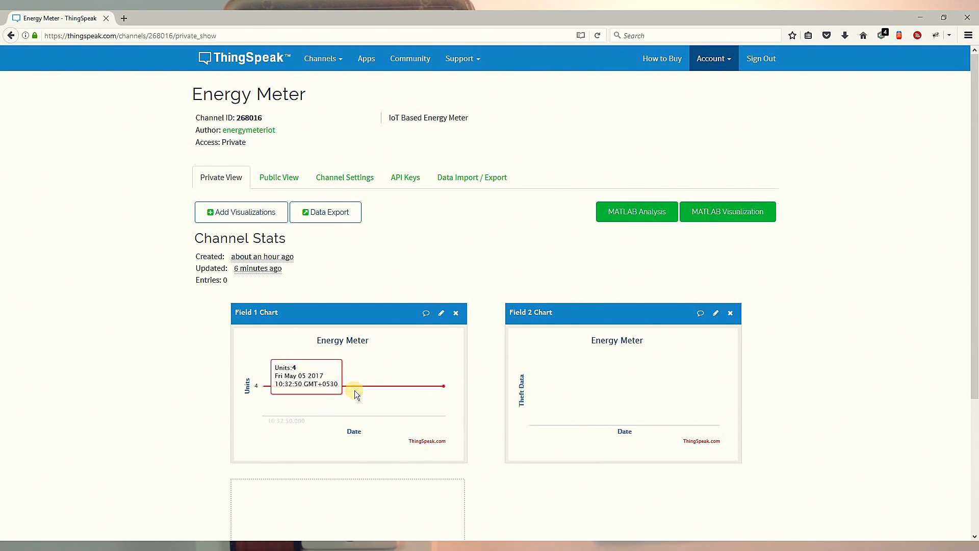